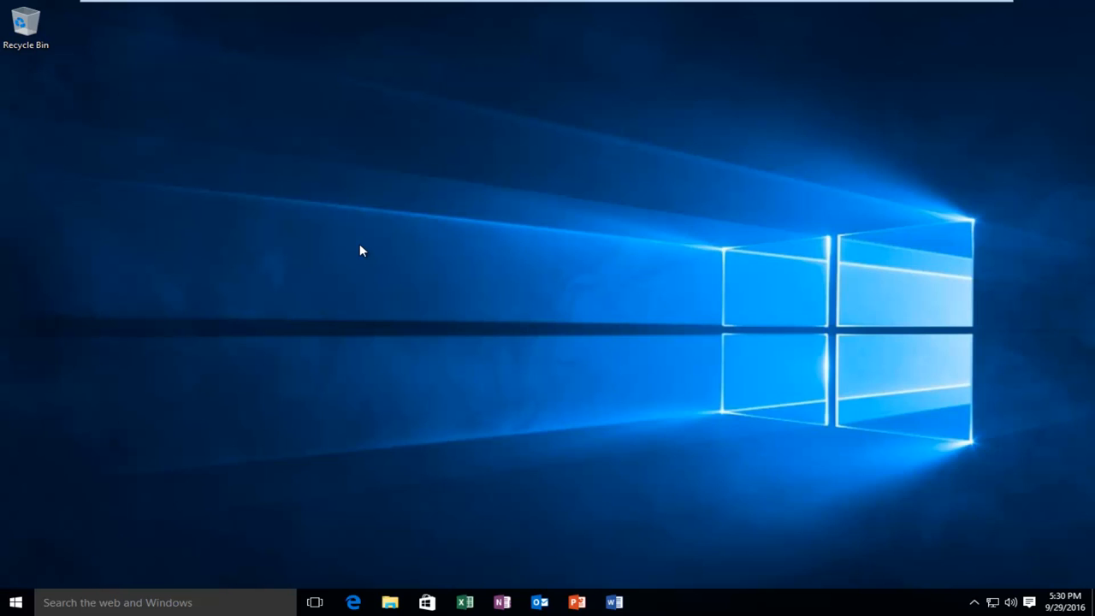
{"action": "mouse_move", "coordinate": [203, 308]}
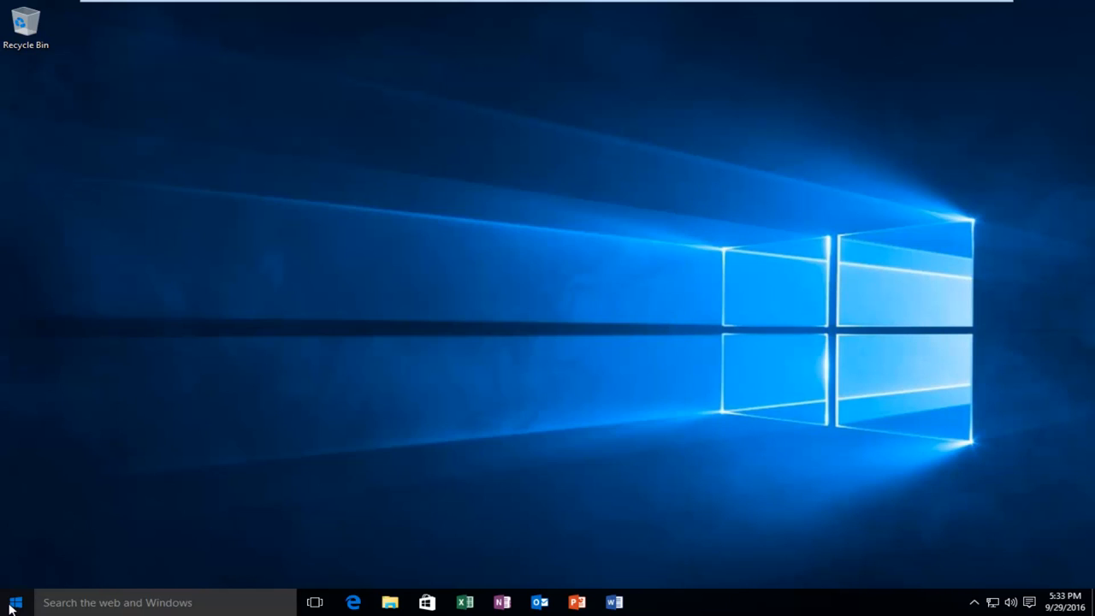
Reach the Windows Update page via Start, Settings and Update & security
{"action": "left_click", "coordinate": [13, 603]}
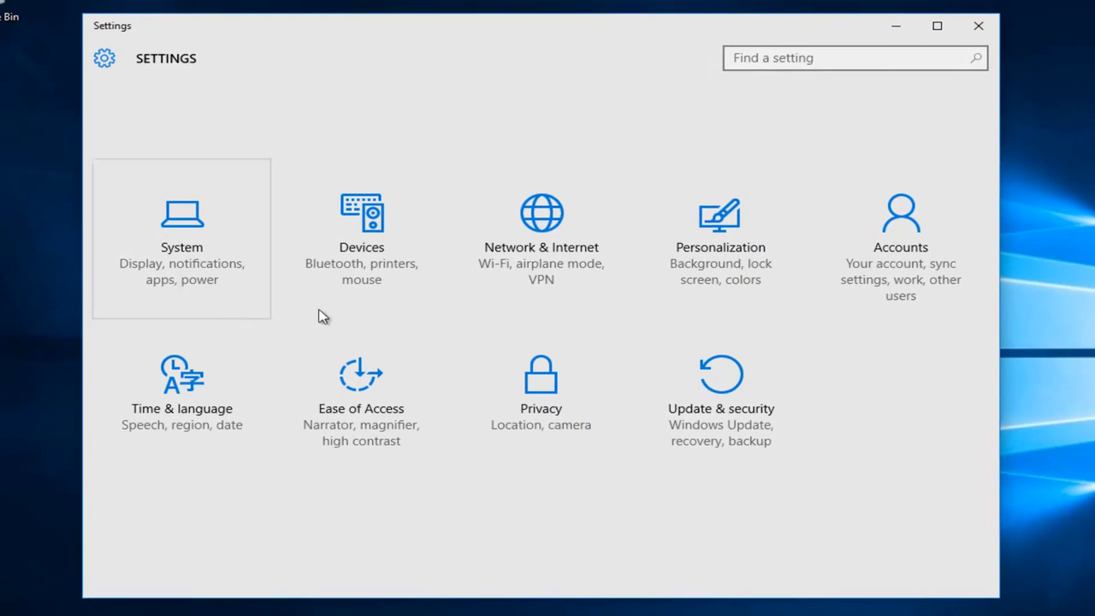
{"action": "left_click", "coordinate": [720, 385]}
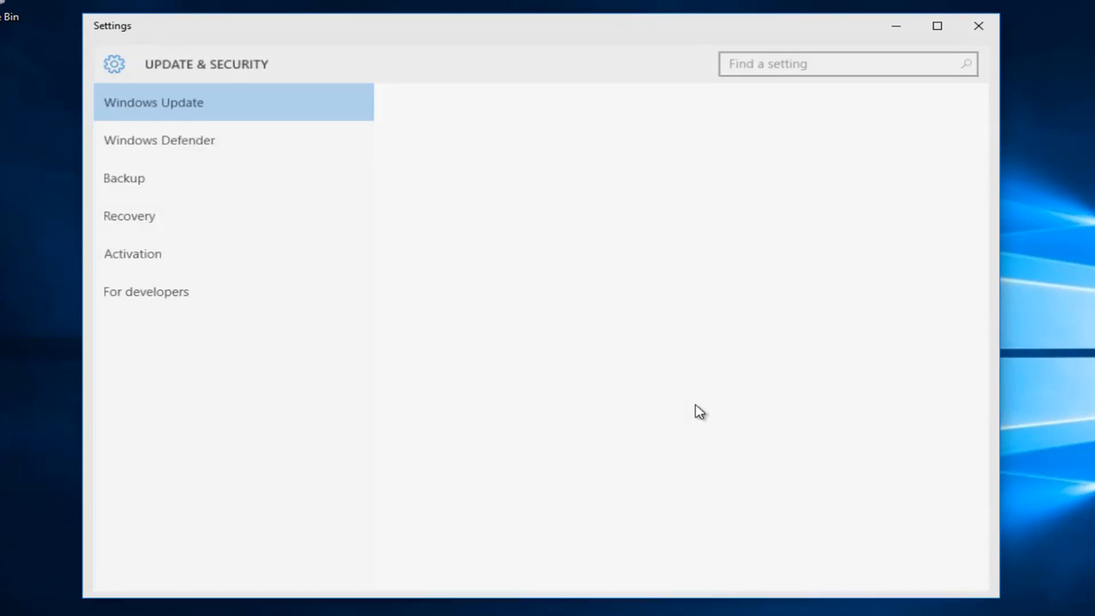
{"action": "left_click", "coordinate": [154, 102]}
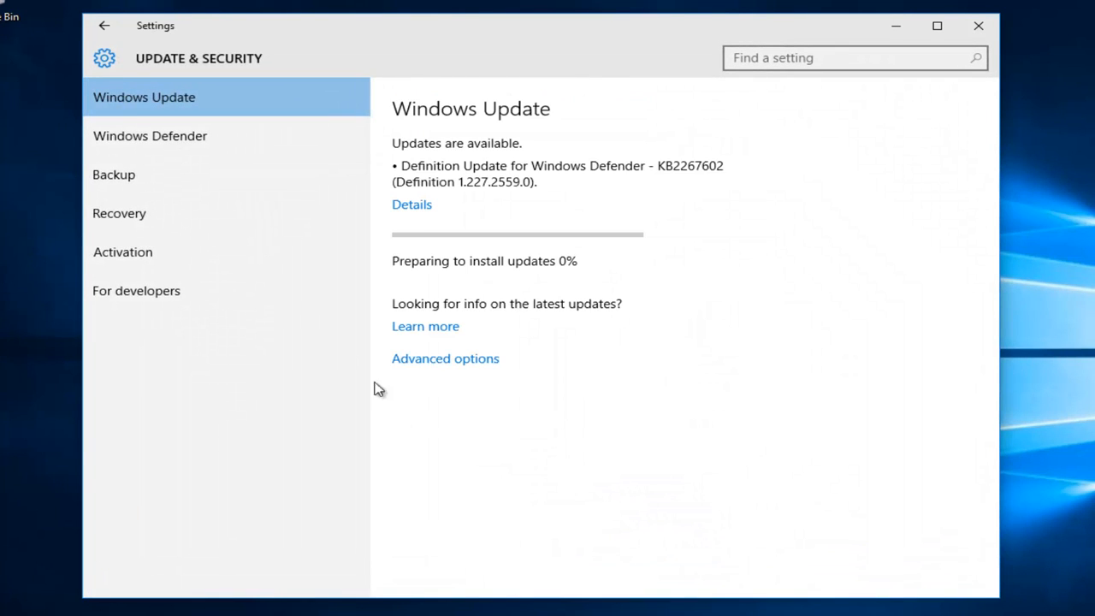
{"action": "mouse_move", "coordinate": [120, 212]}
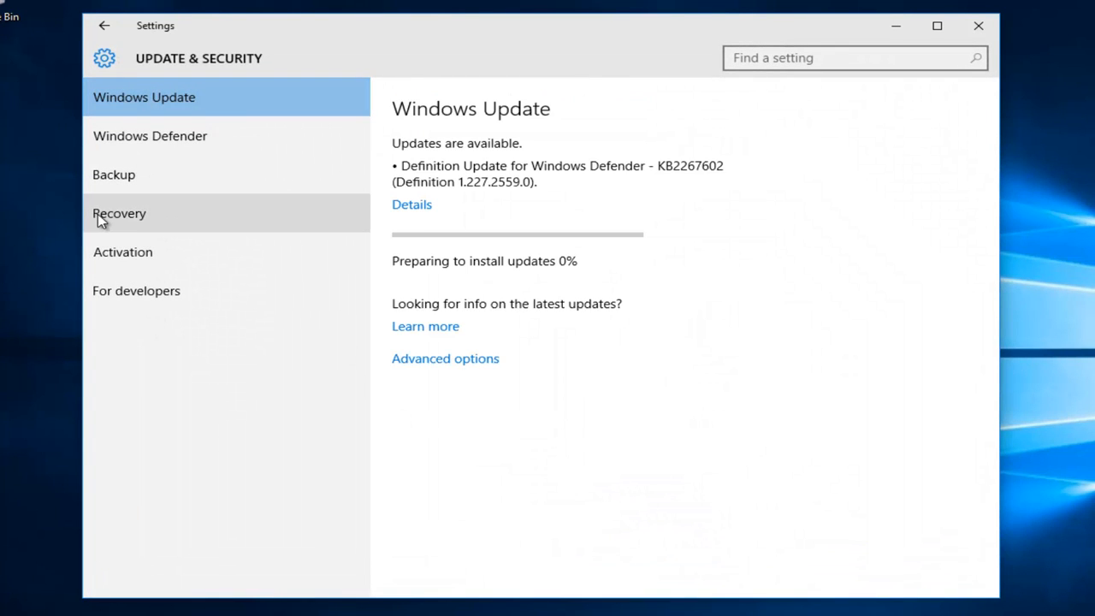
Go to Recovery and restart the PC into advanced startup via Restart now
{"action": "left_click", "coordinate": [120, 212]}
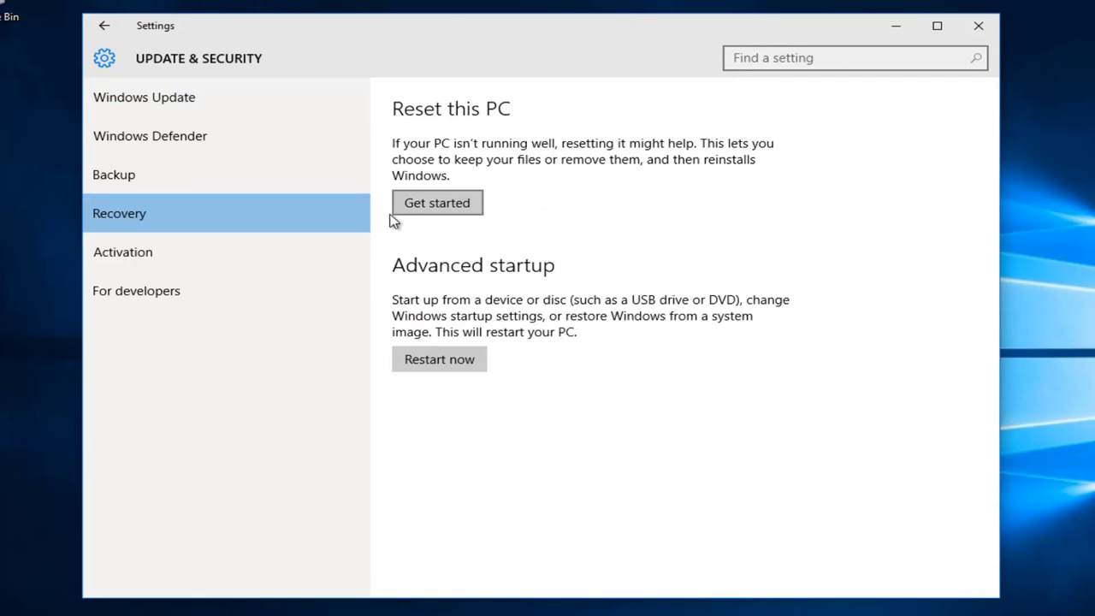
{"action": "mouse_move", "coordinate": [482, 277]}
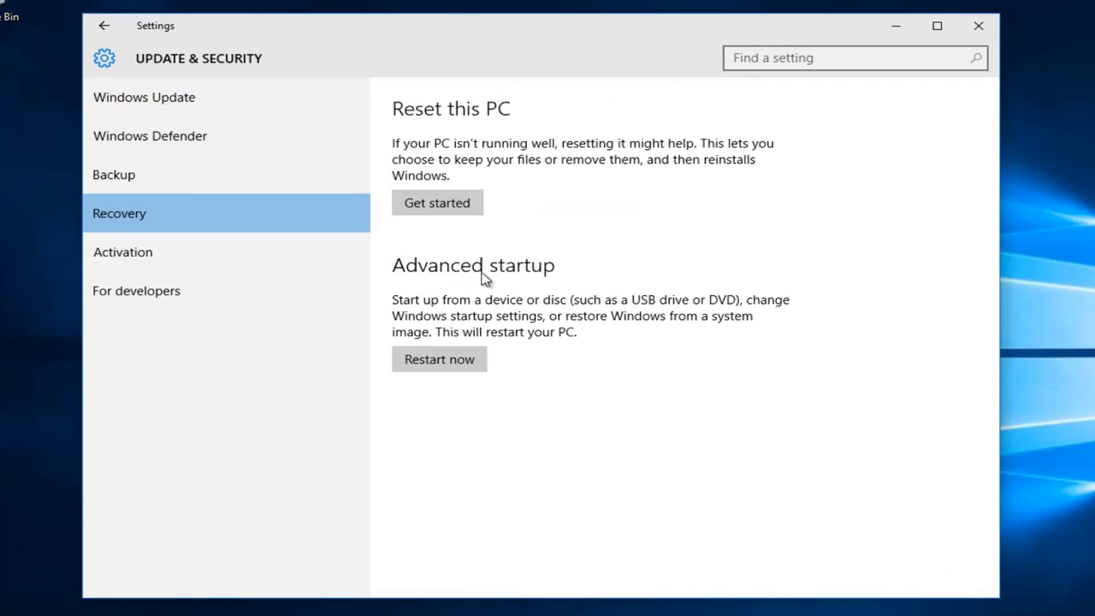
{"action": "mouse_move", "coordinate": [438, 360]}
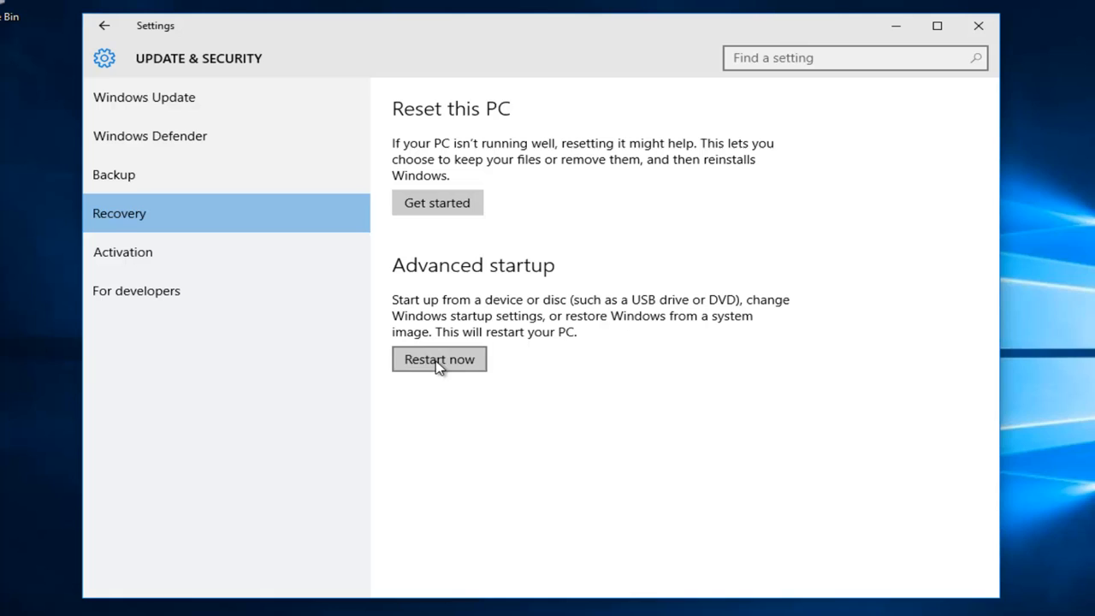
{"action": "left_click", "coordinate": [438, 359]}
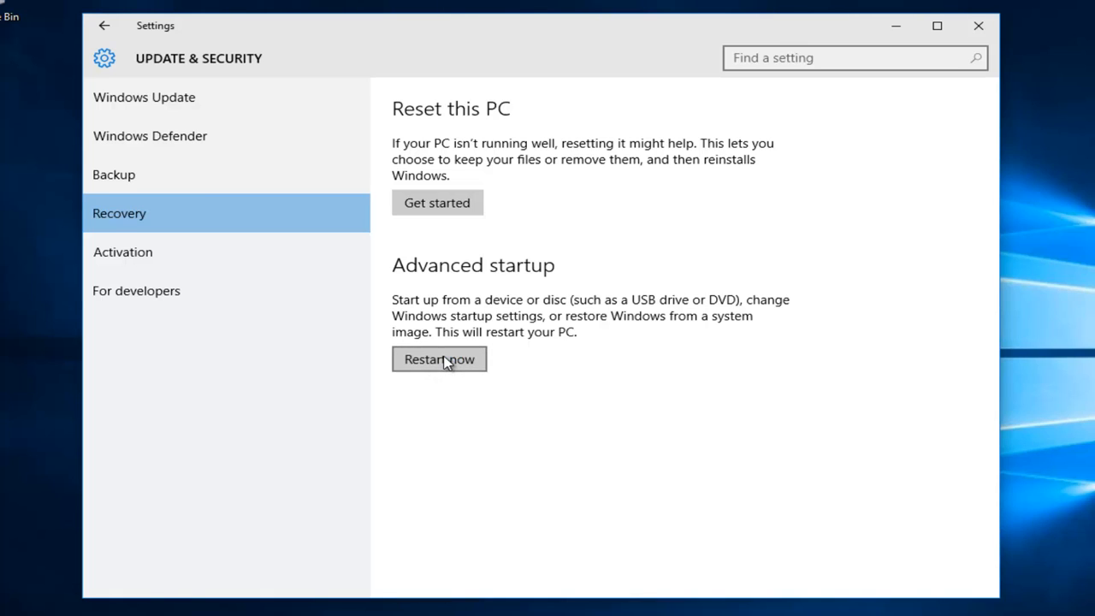
{"action": "left_click", "coordinate": [438, 359]}
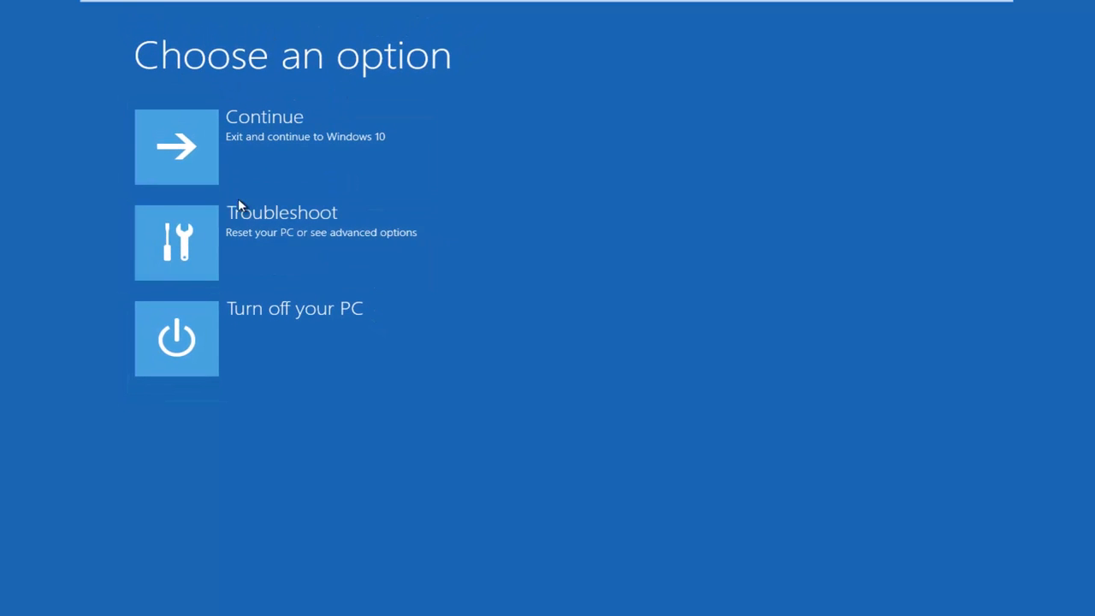
{"action": "mouse_move", "coordinate": [277, 243]}
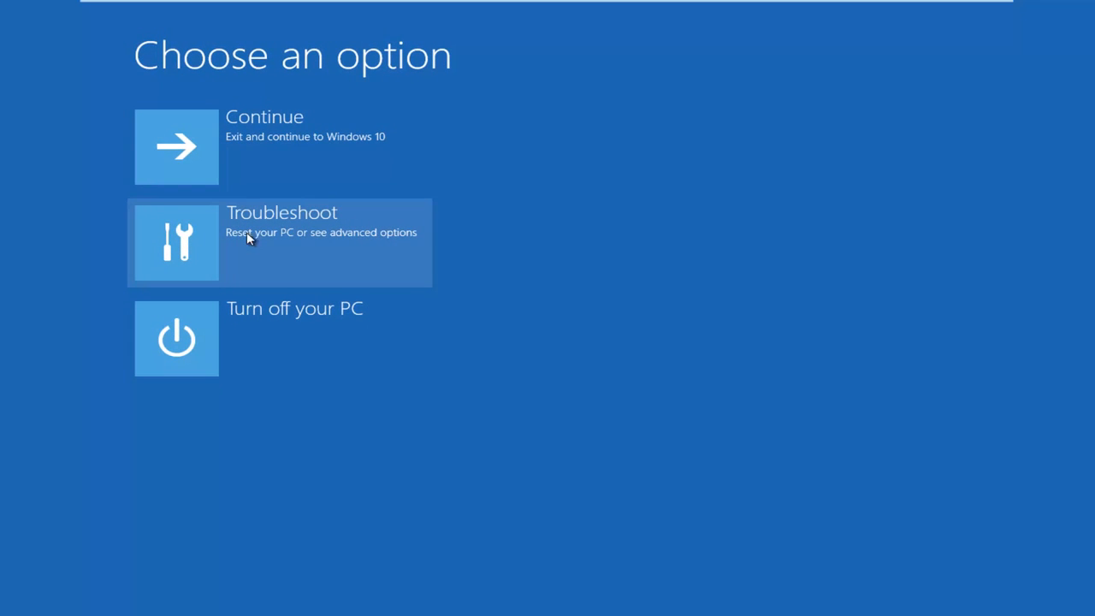
{"action": "mouse_move", "coordinate": [386, 243]}
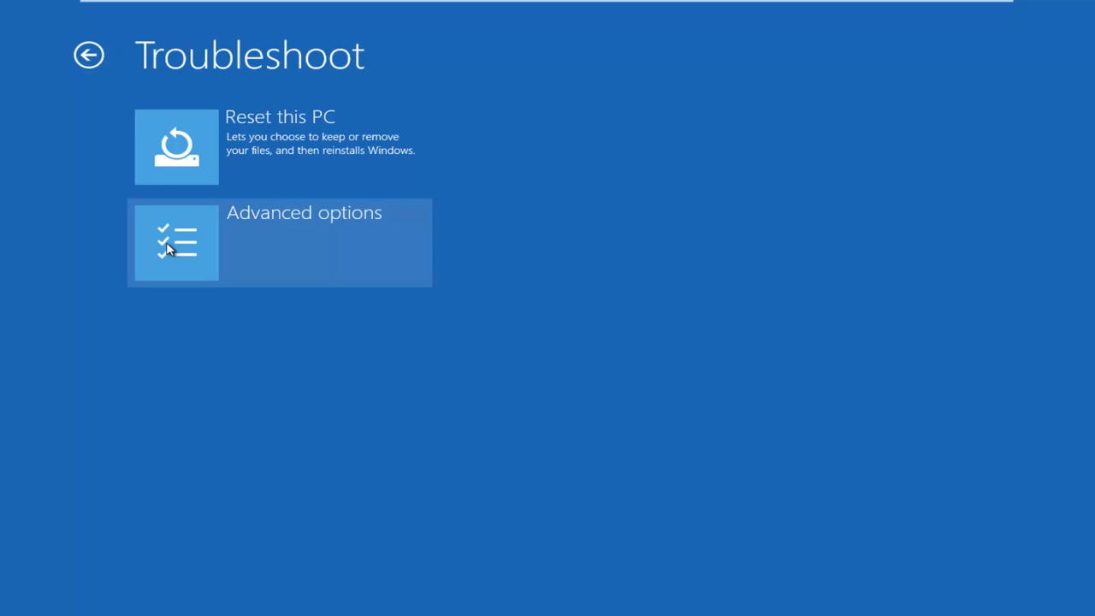
{"action": "mouse_move", "coordinate": [202, 239]}
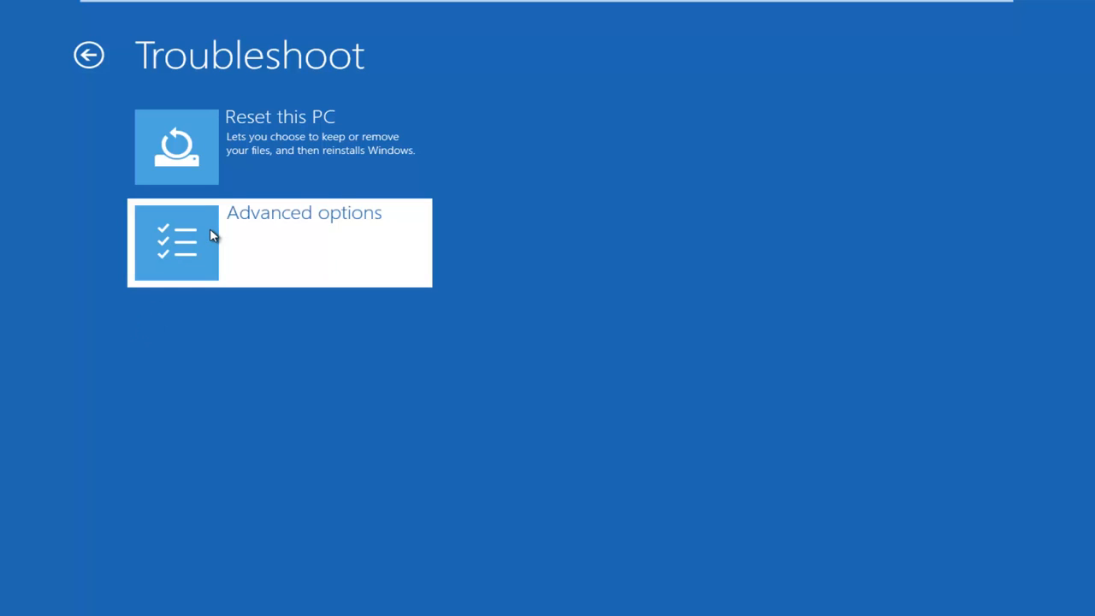
Enter the Advanced options menu of the recovery environment
{"action": "left_click", "coordinate": [278, 242]}
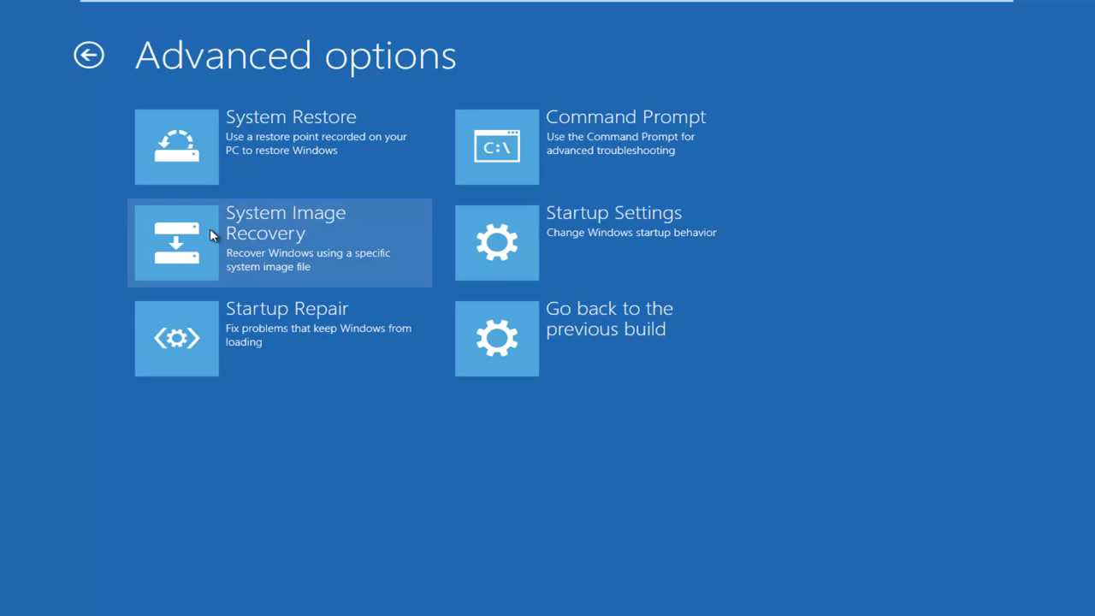
{"action": "mouse_move", "coordinate": [580, 142]}
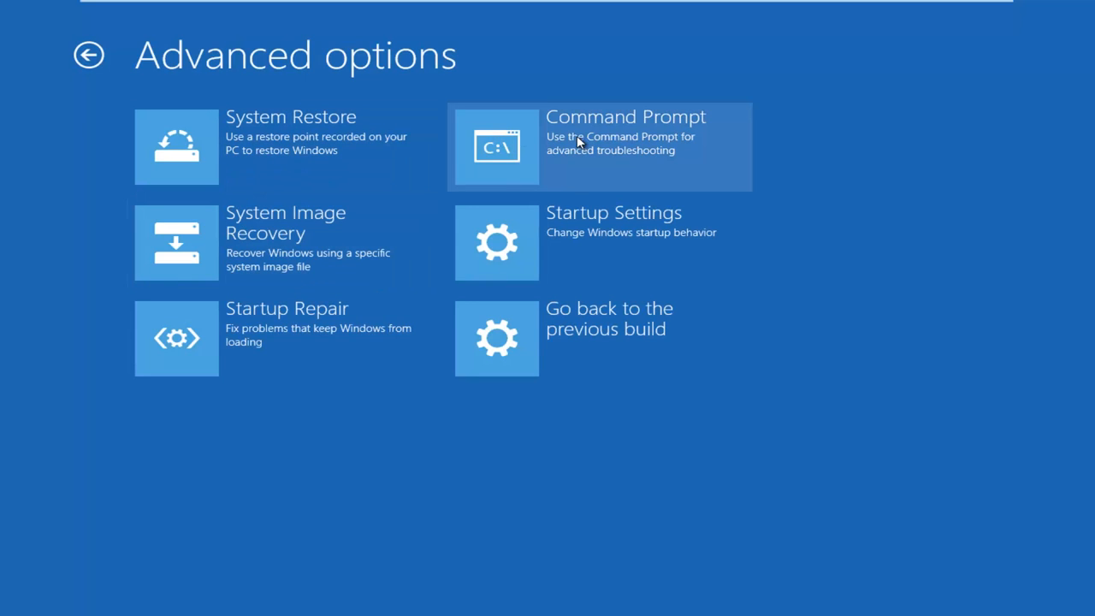
{"action": "mouse_move", "coordinate": [563, 145]}
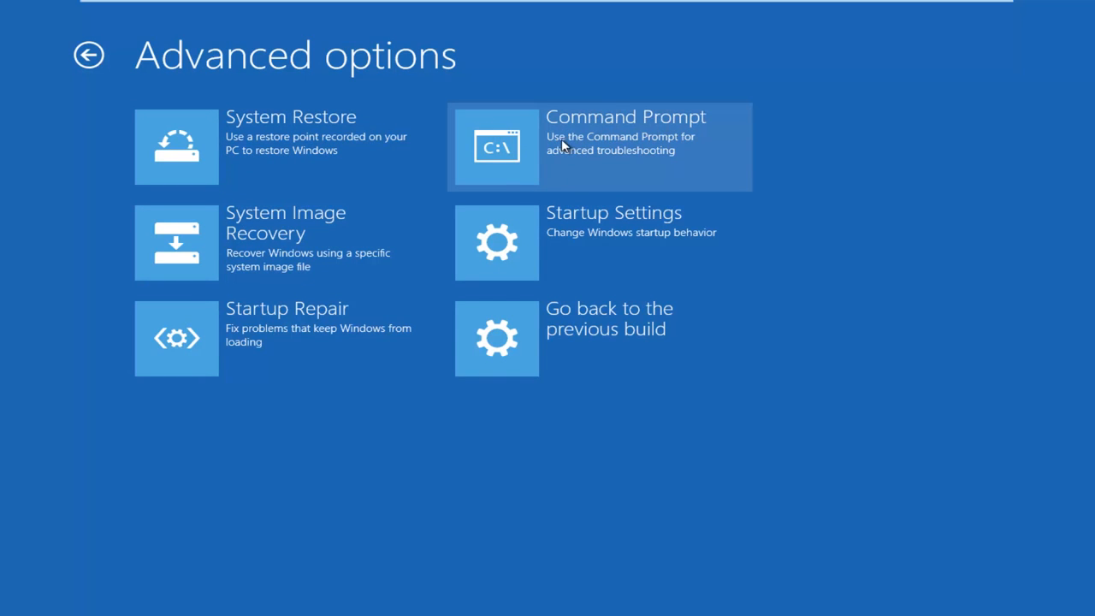
{"action": "mouse_move", "coordinate": [548, 152]}
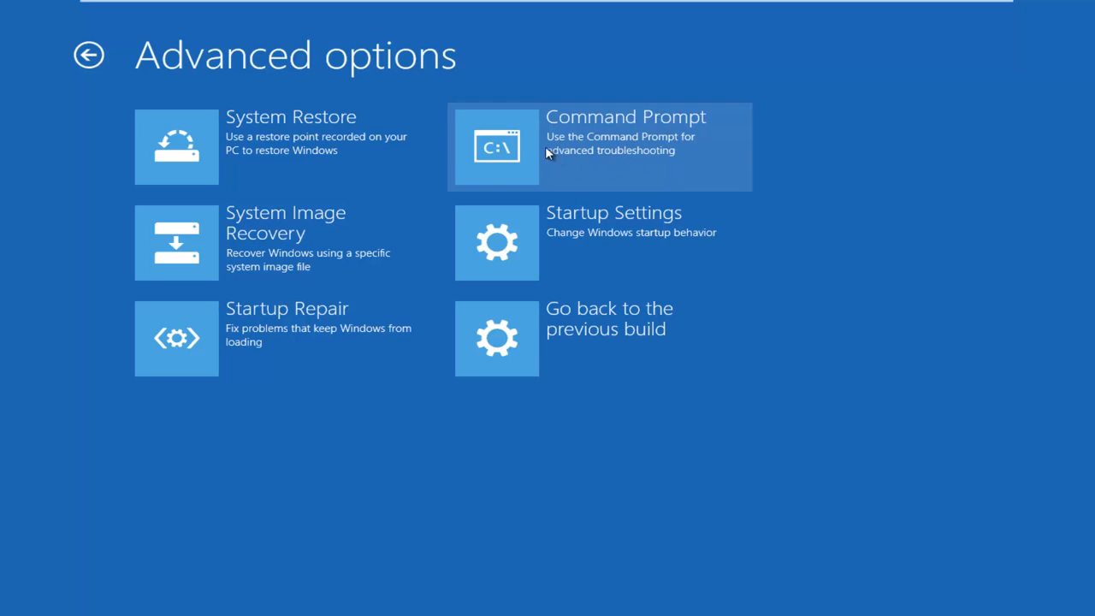
{"action": "mouse_move", "coordinate": [527, 154]}
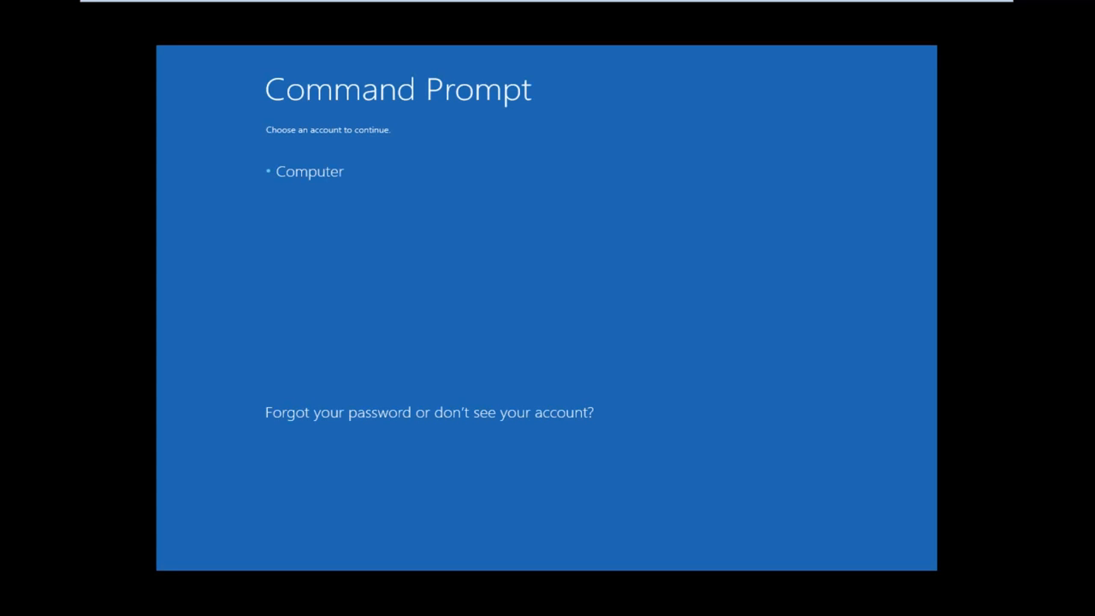
{"action": "mouse_move", "coordinate": [565, 173]}
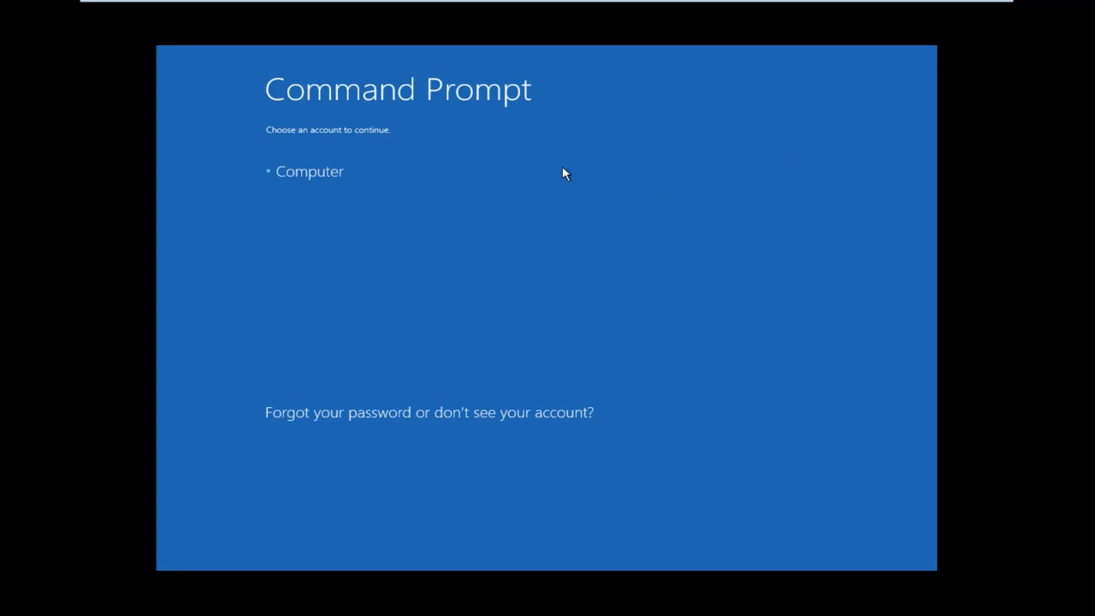
{"action": "mouse_move", "coordinate": [258, 173]}
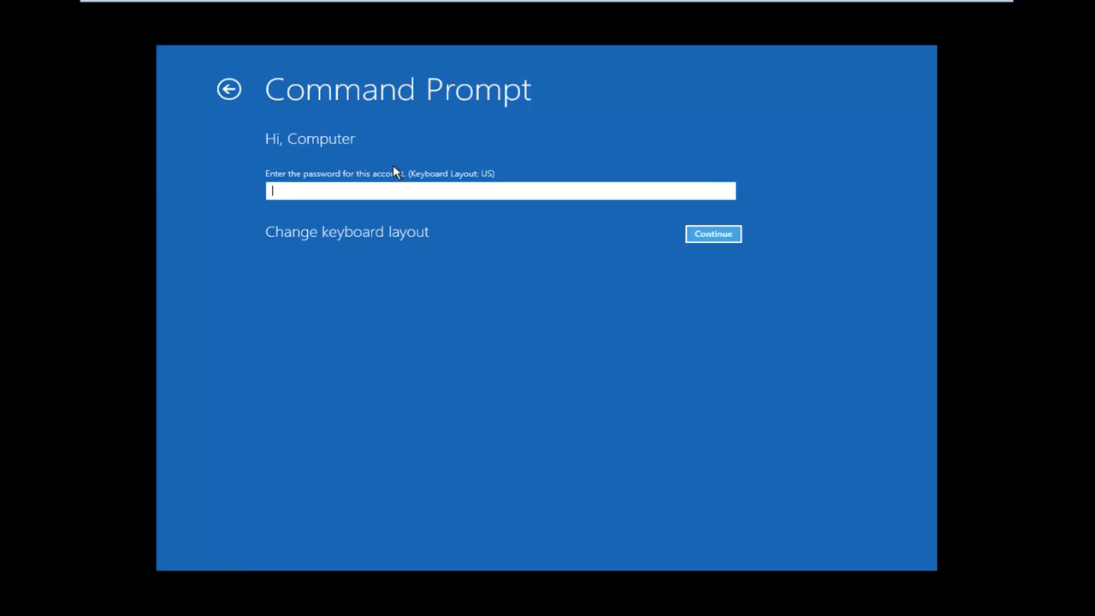
Continue past the Computer account's blank password prompt to start Command Prompt
{"action": "left_click", "coordinate": [712, 232]}
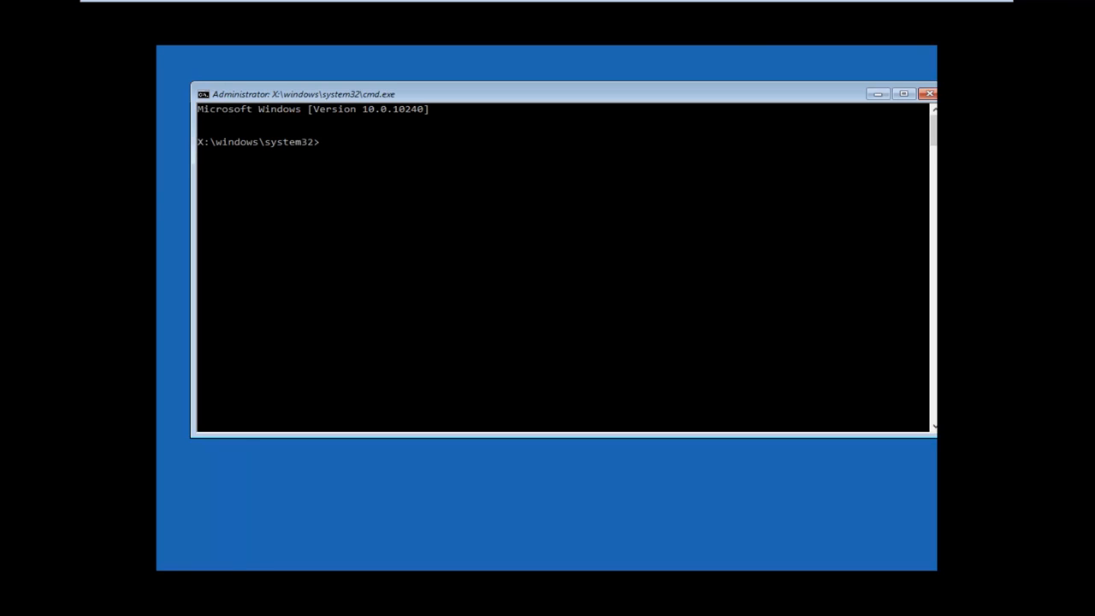
{"action": "mouse_move", "coordinate": [571, 117]}
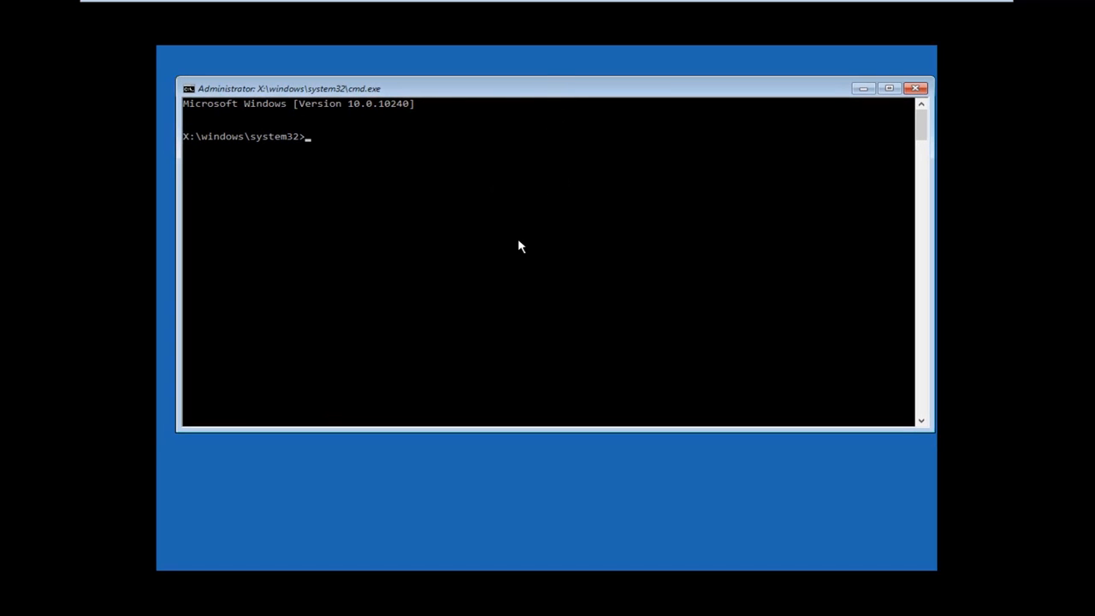
Move the Administrator cmd.exe window slightly by its title bar
{"action": "left_click_drag", "start_coordinate": [517, 89], "coordinate": [527, 96]}
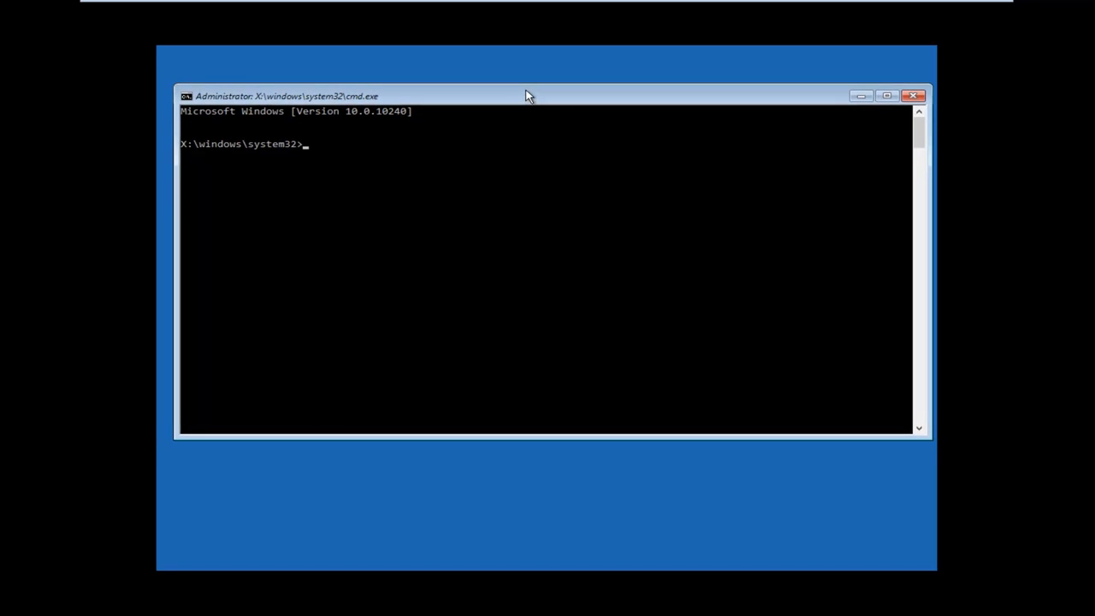